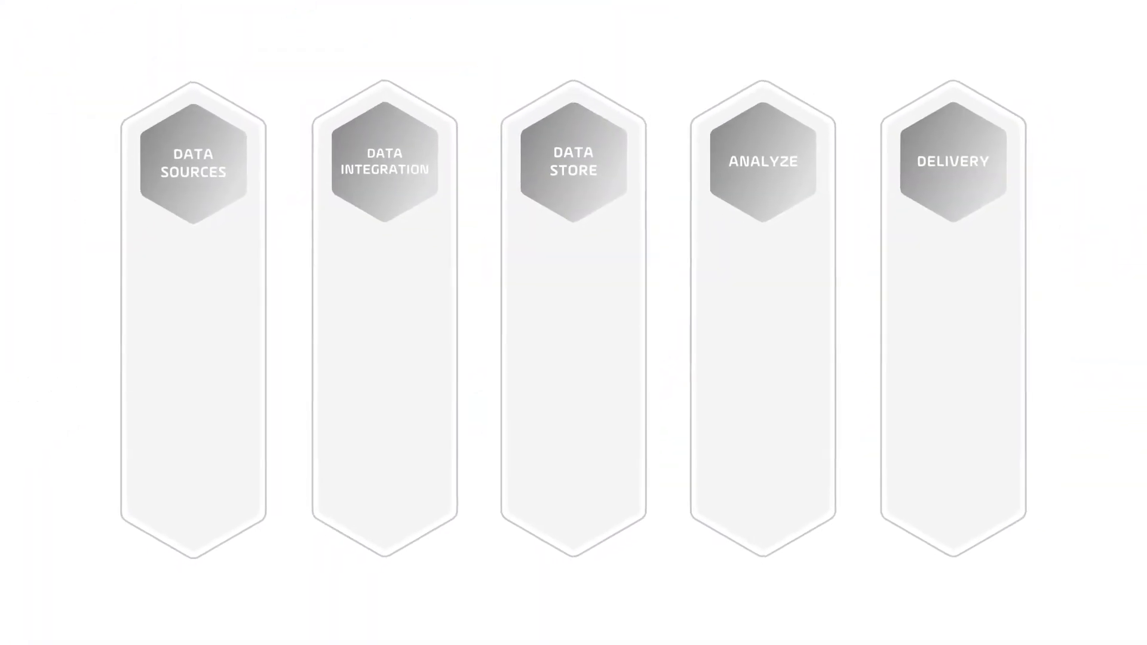
Advance the animation so Data Sources turns blue and shows the Oracle logo.
left_click(192, 162)
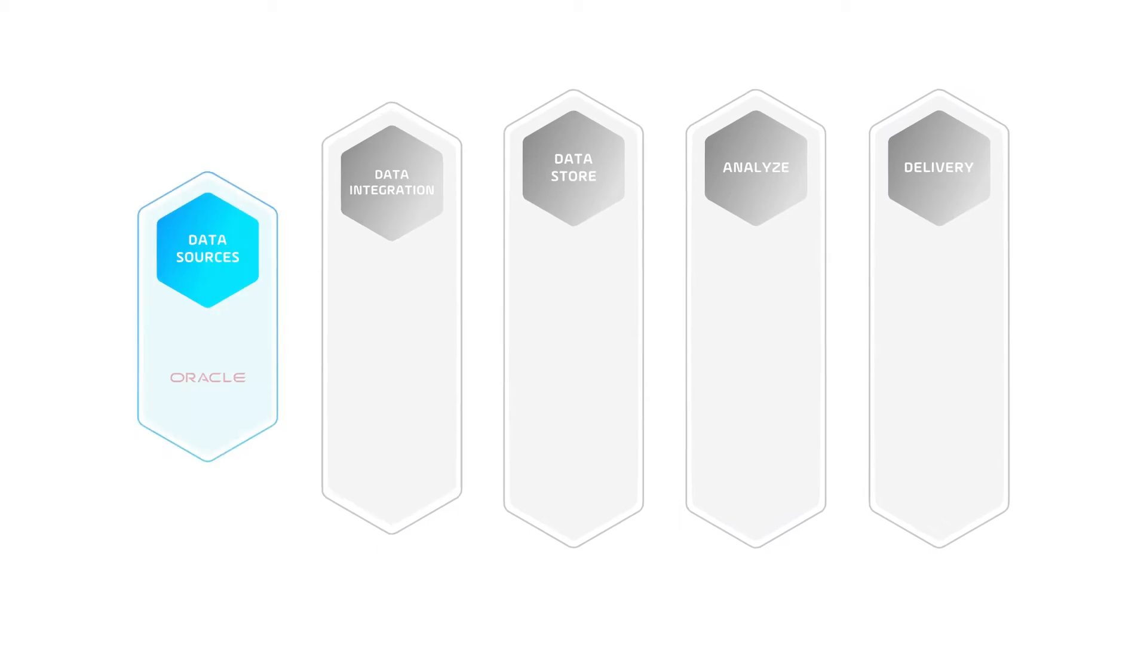